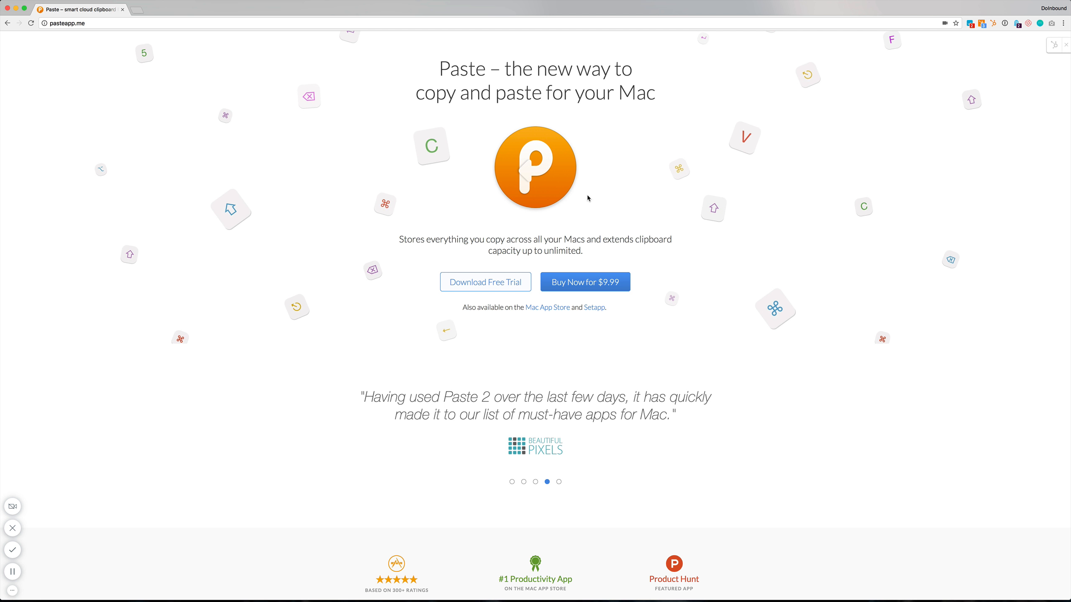
{"action": "mouse_move", "coordinate": [601, 203]}
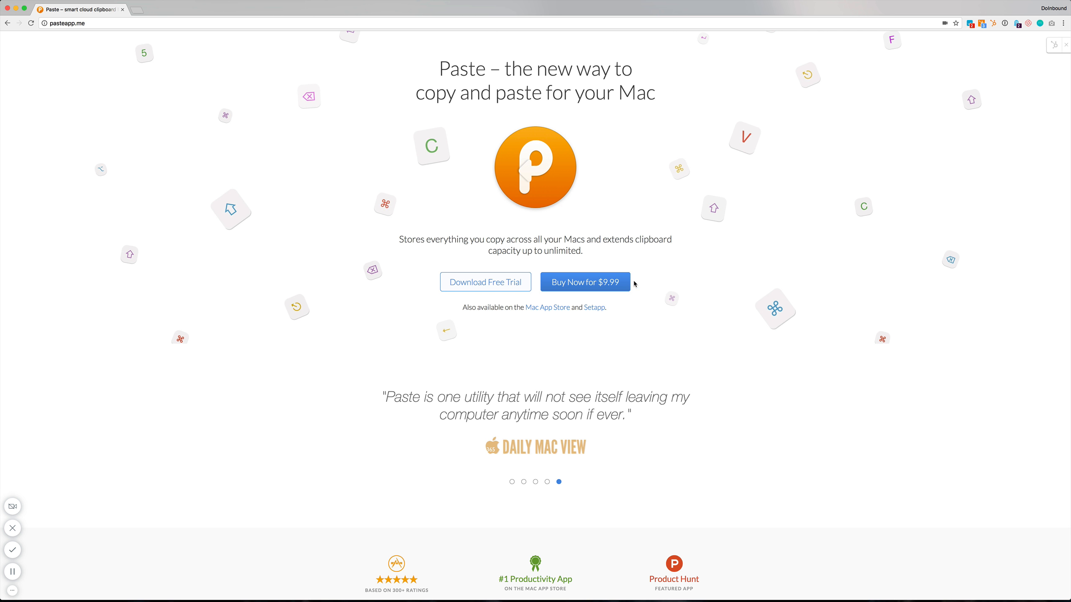
{"action": "mouse_move", "coordinate": [686, 277]}
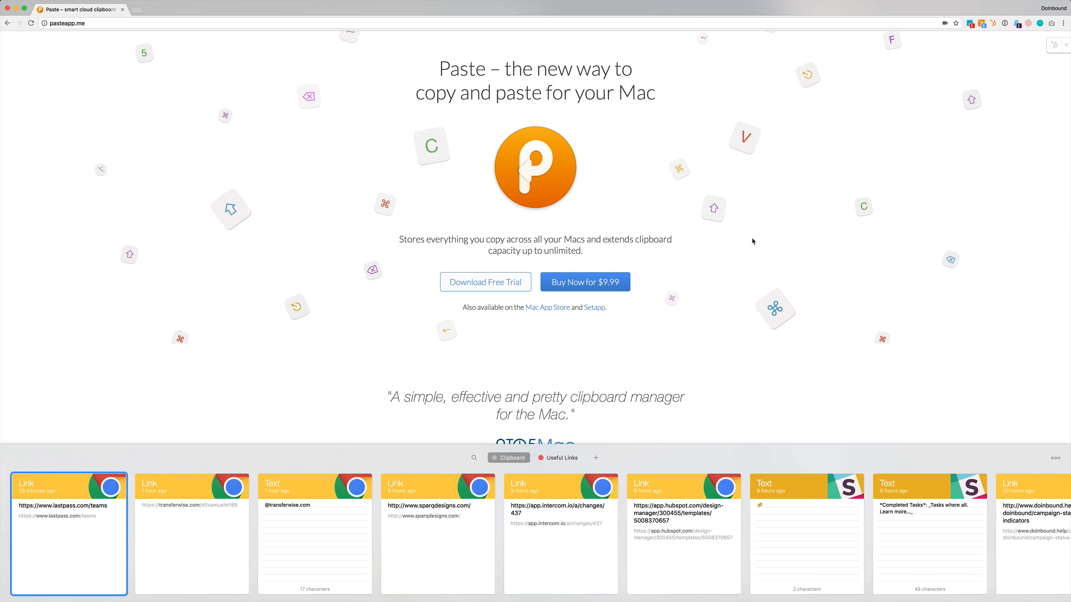
{"action": "mouse_move", "coordinate": [563, 477]}
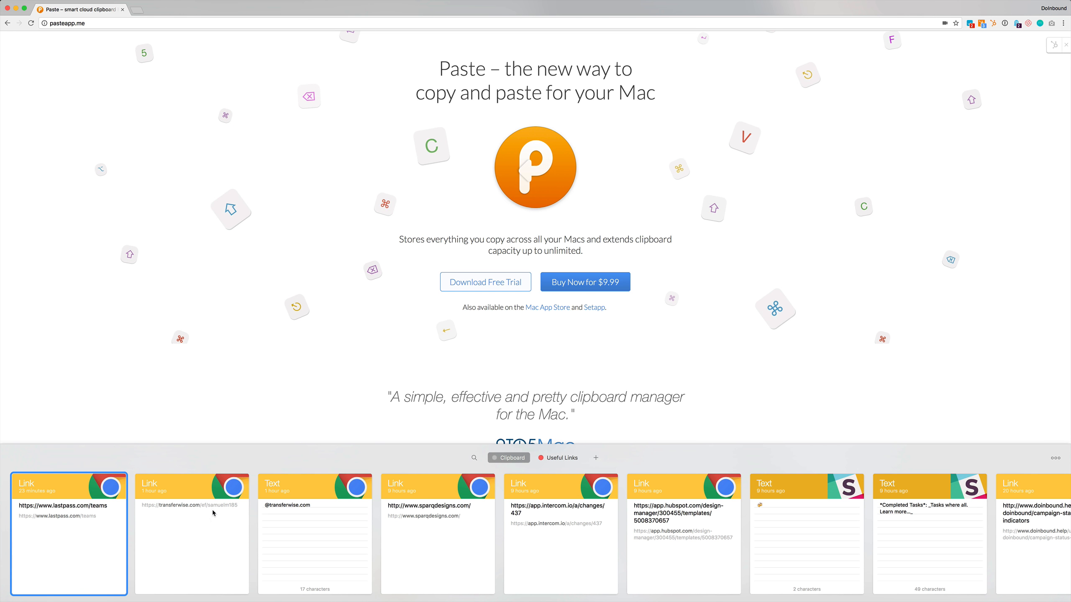
{"action": "mouse_move", "coordinate": [585, 525]}
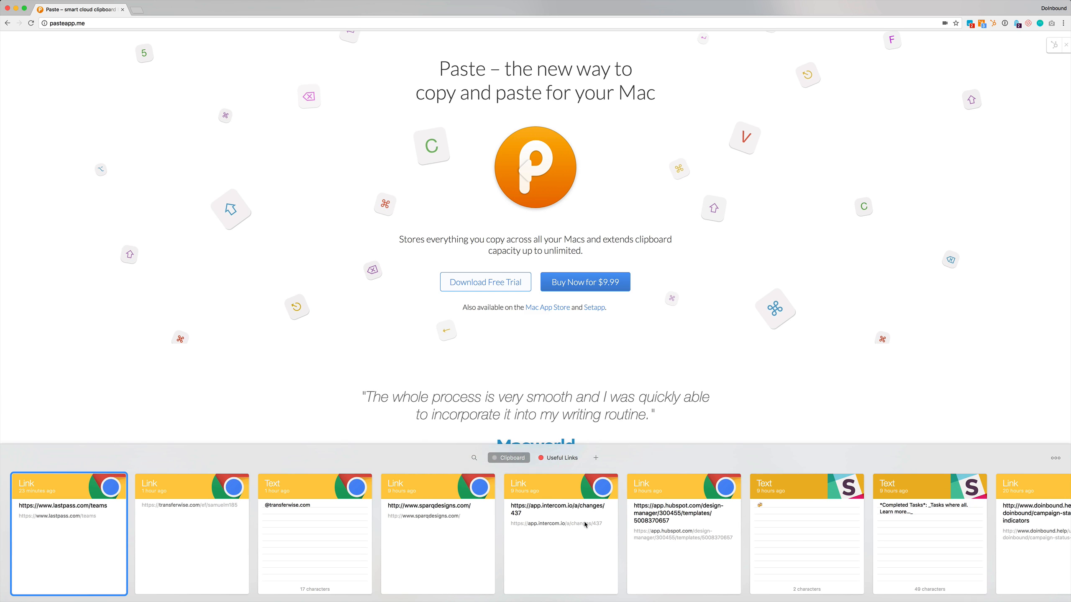
{"action": "mouse_move", "coordinate": [178, 524]}
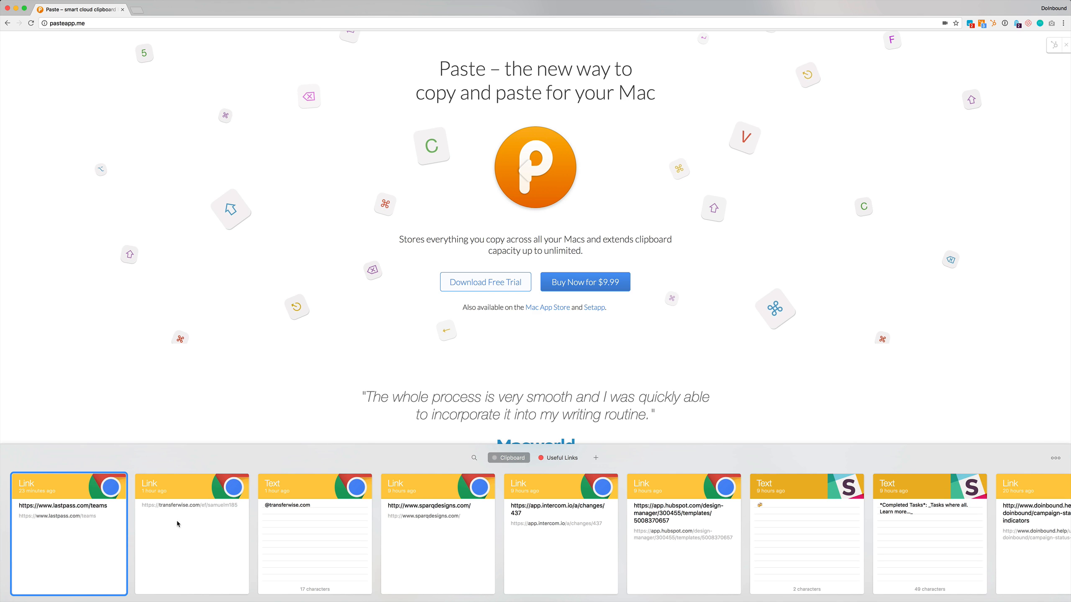
{"action": "mouse_move", "coordinate": [808, 566]}
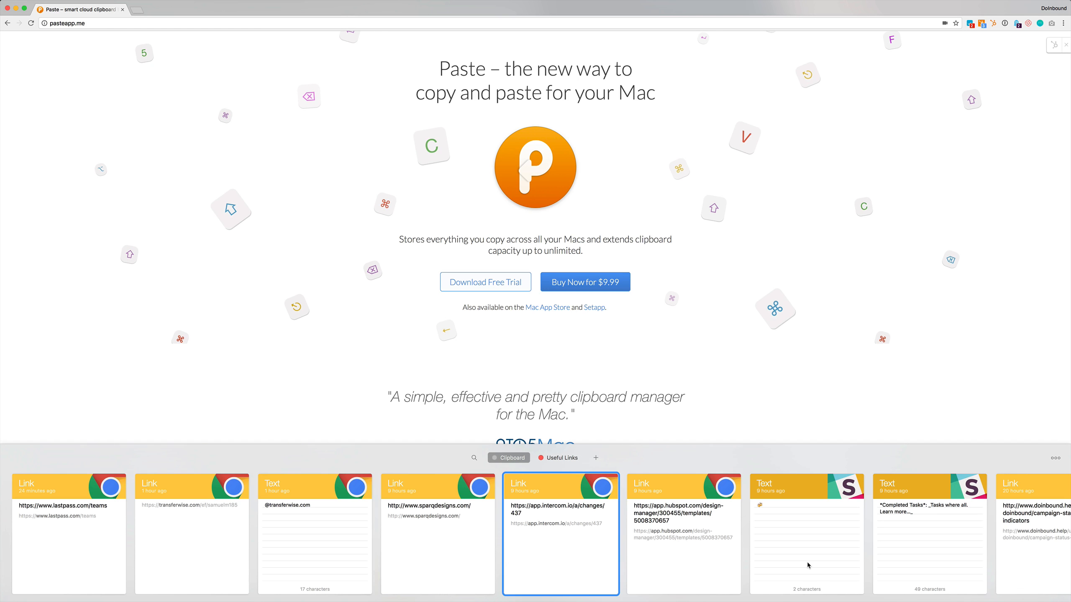
{"action": "left_click", "coordinate": [684, 532]}
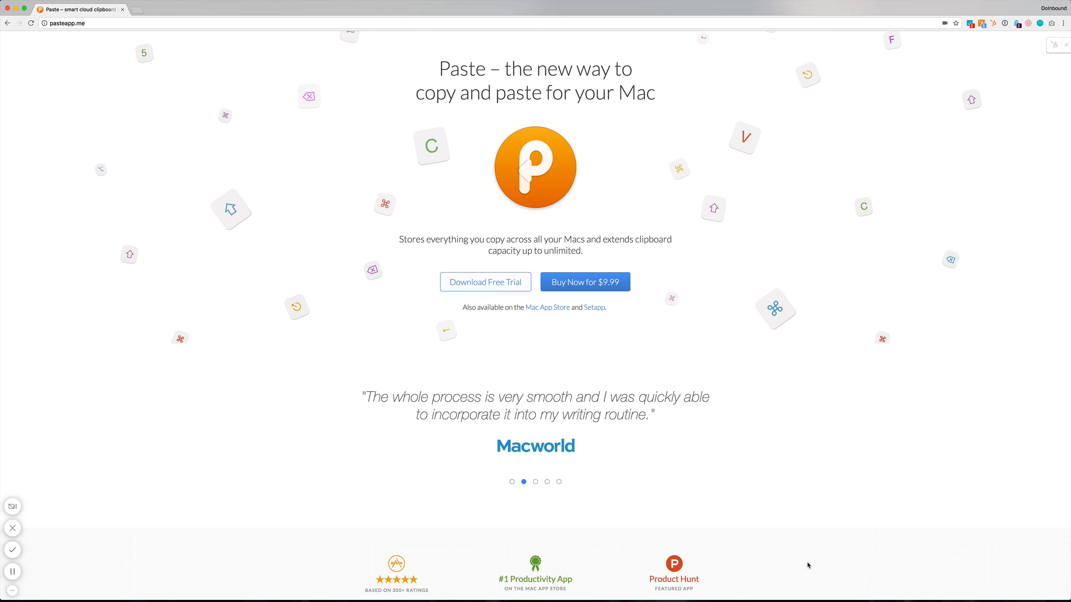
{"action": "mouse_move", "coordinate": [96, 60]}
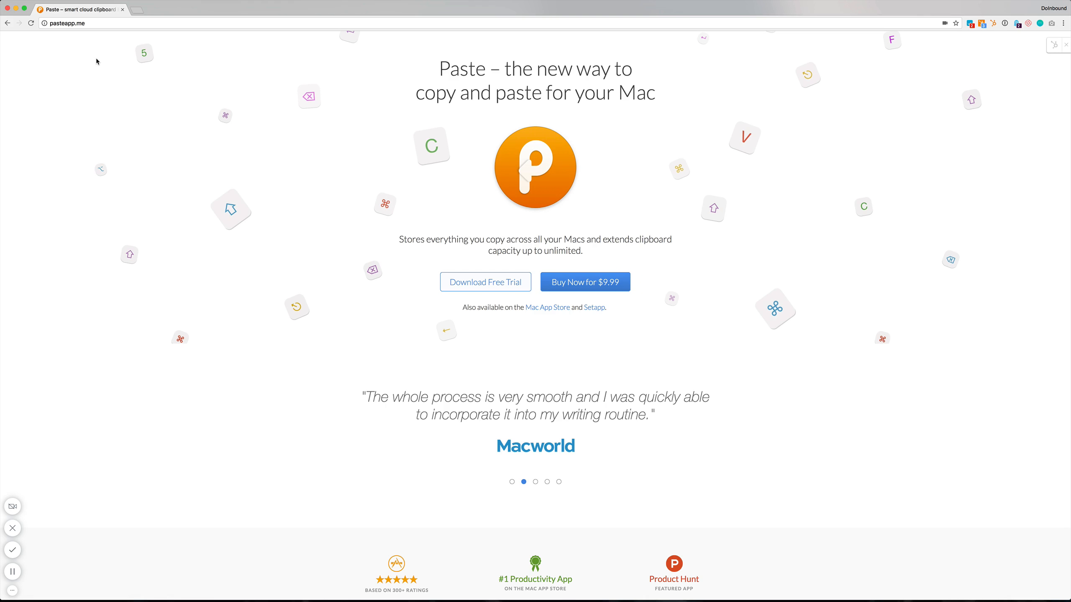
{"action": "type", "text": "https://transferwise.com/ef/samuelm185"}
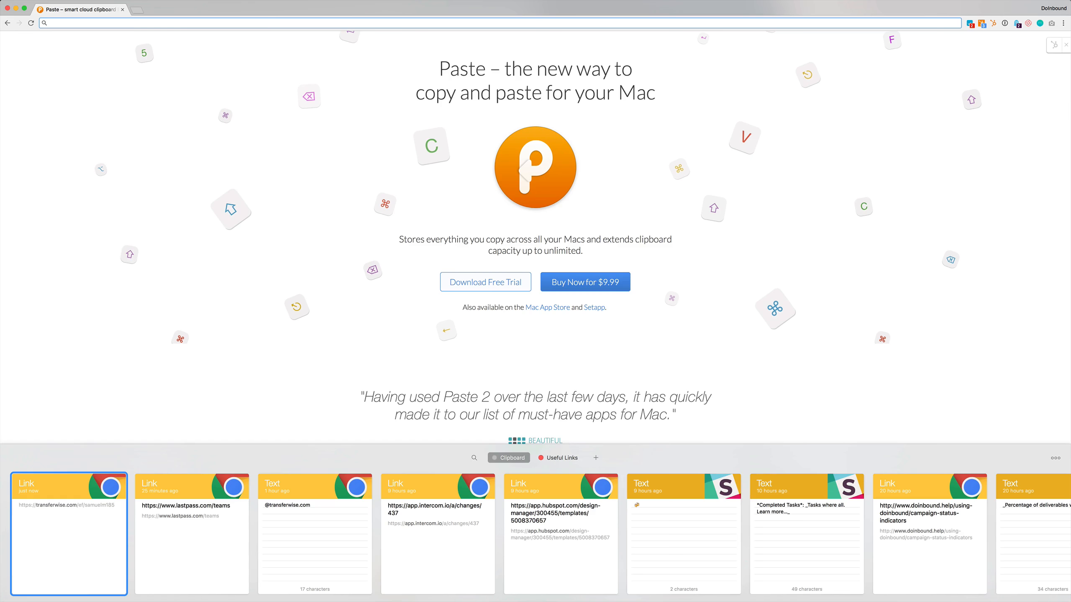
{"action": "mouse_move", "coordinate": [208, 498]}
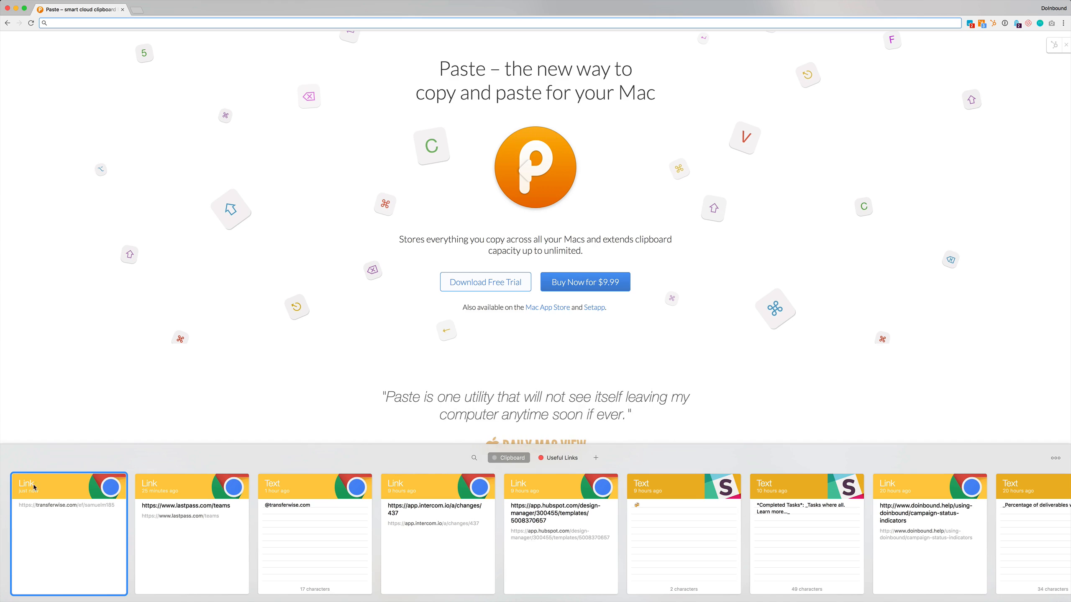
{"action": "mouse_move", "coordinate": [86, 484]}
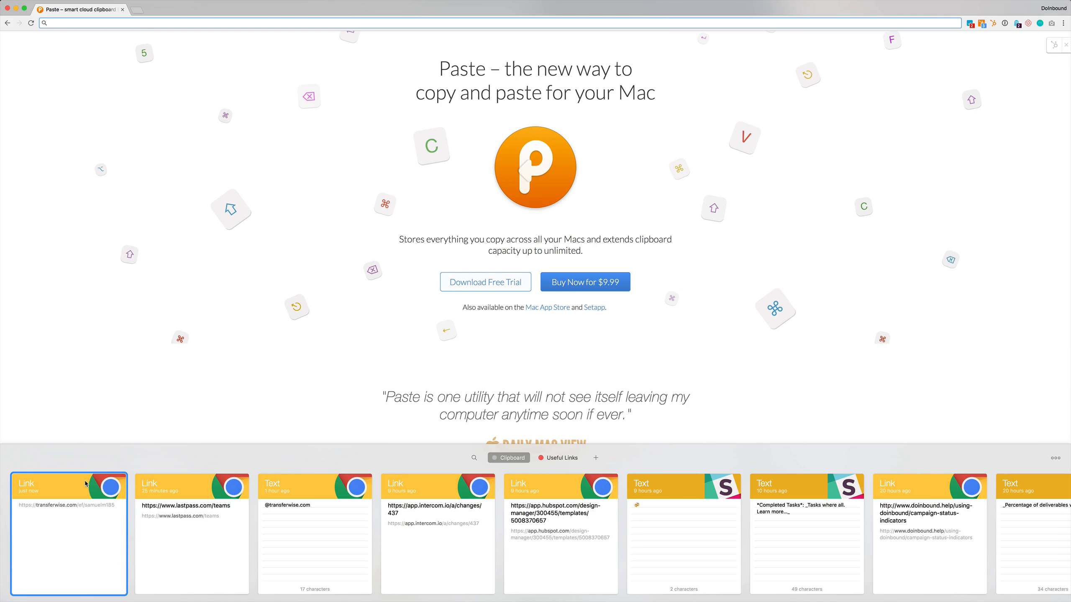
{"action": "mouse_move", "coordinate": [320, 561]}
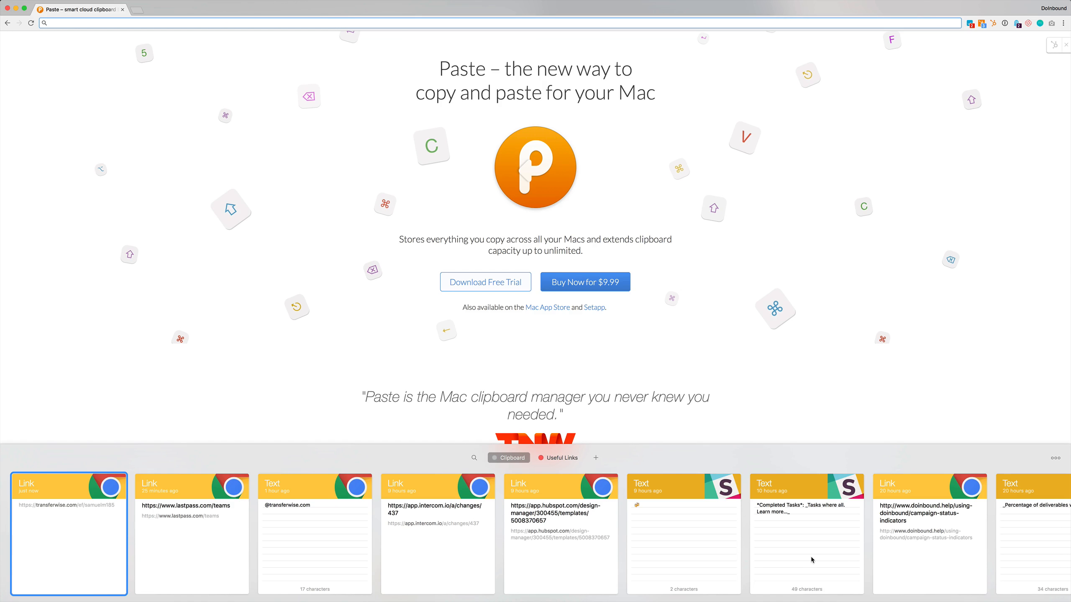
{"action": "mouse_move", "coordinate": [809, 553]}
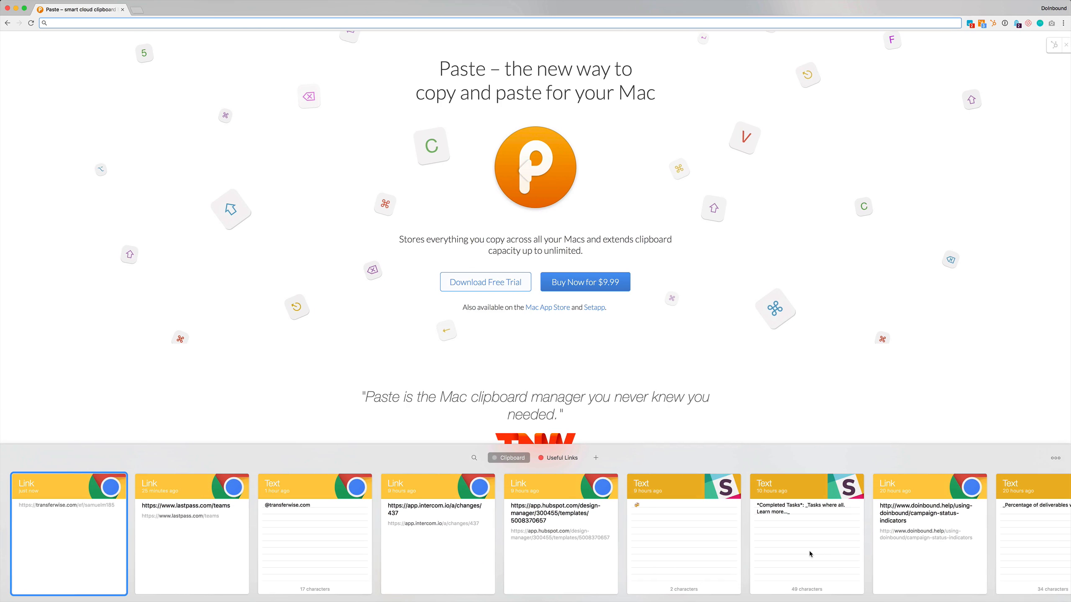
- Scroll the card strip right to older Dropbox links and HTML snippets from ~20–22 hours ago
{"action": "scroll", "scroll_direction": "right", "scroll_amount": 3}
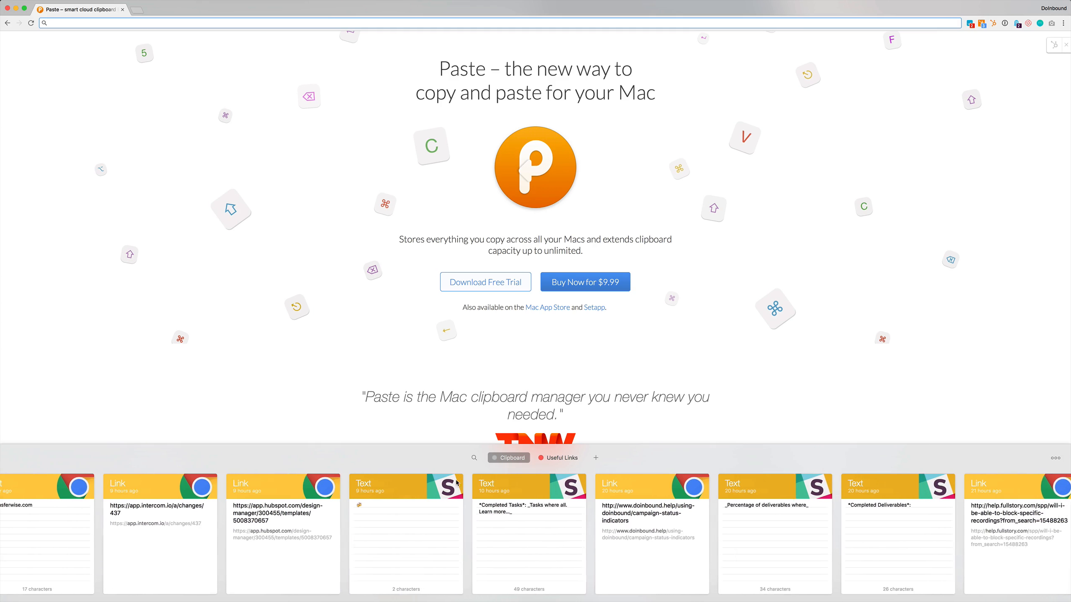
{"action": "scroll", "scroll_direction": "right", "scroll_amount": 3}
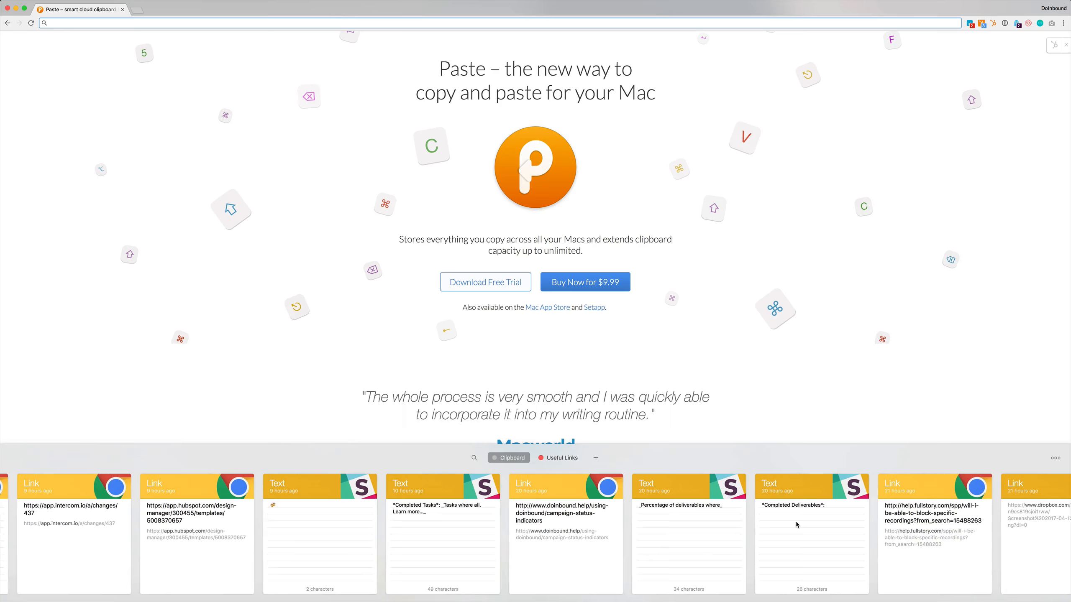
{"action": "scroll", "scroll_direction": "right", "scroll_amount": 3}
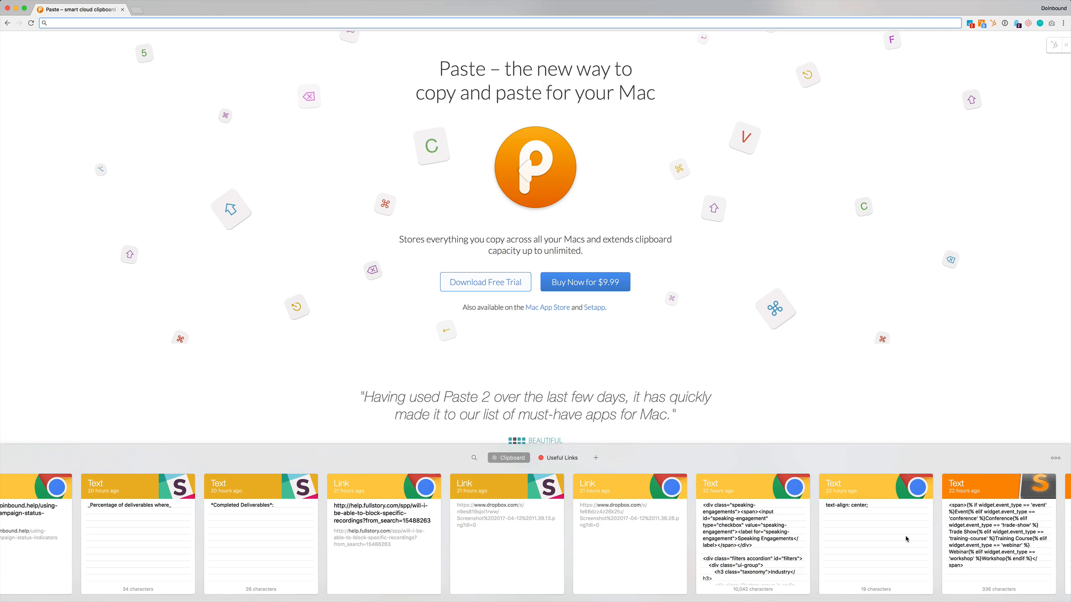
{"action": "mouse_move", "coordinate": [574, 335]}
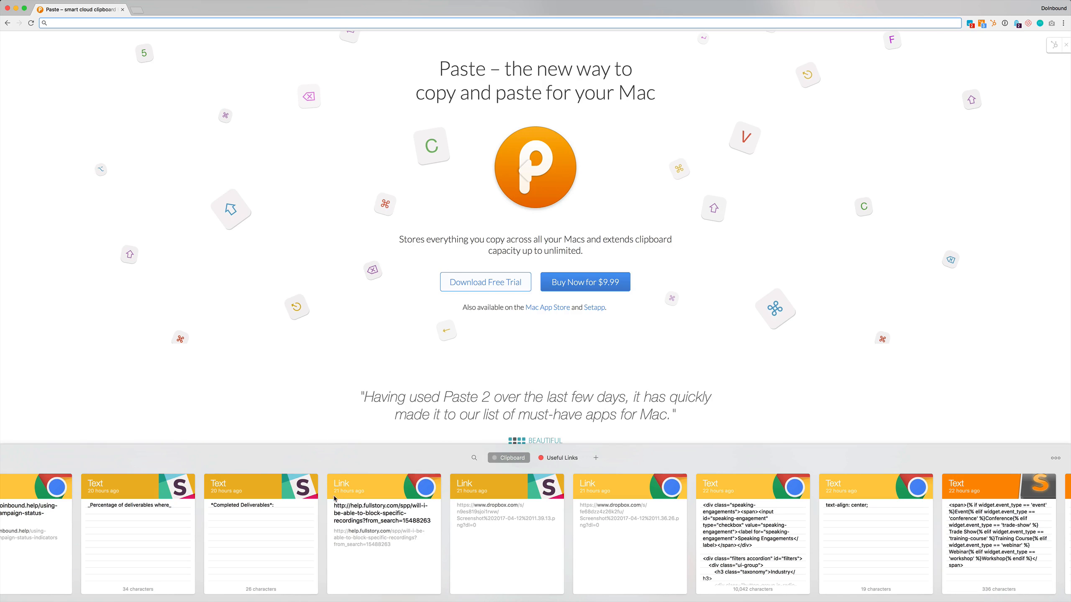
{"action": "mouse_move", "coordinate": [361, 494]}
{"action": "type", "text": "#doinb"}
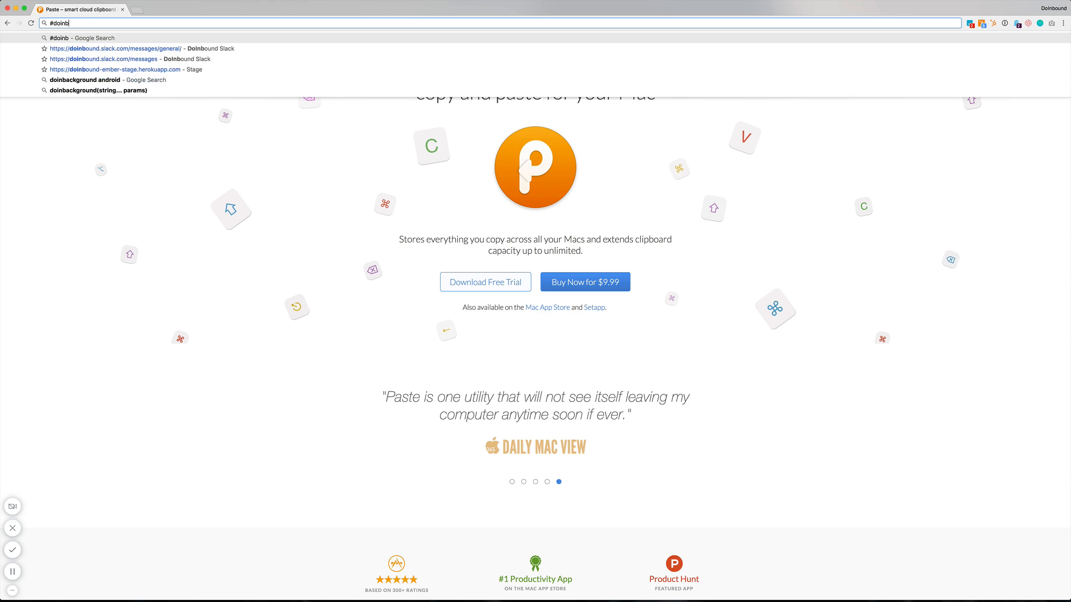
- Copy the hex colour code #62B9B0 and a second typed string onto the clipboard
{"action": "type", "text": "#62B9B0"}
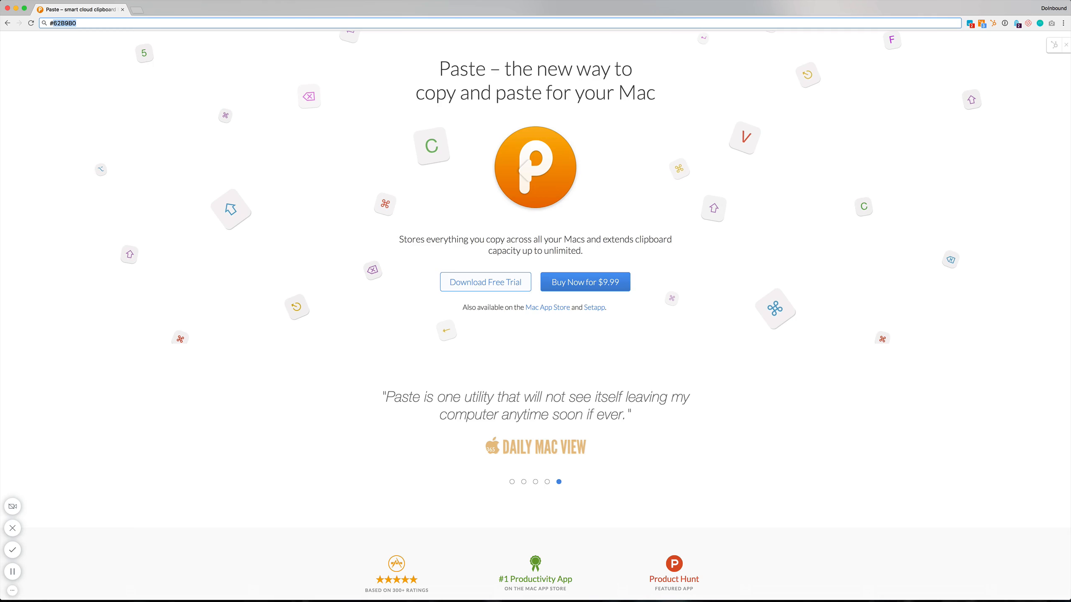
{"action": "type", "text": "#doinbounddar"}
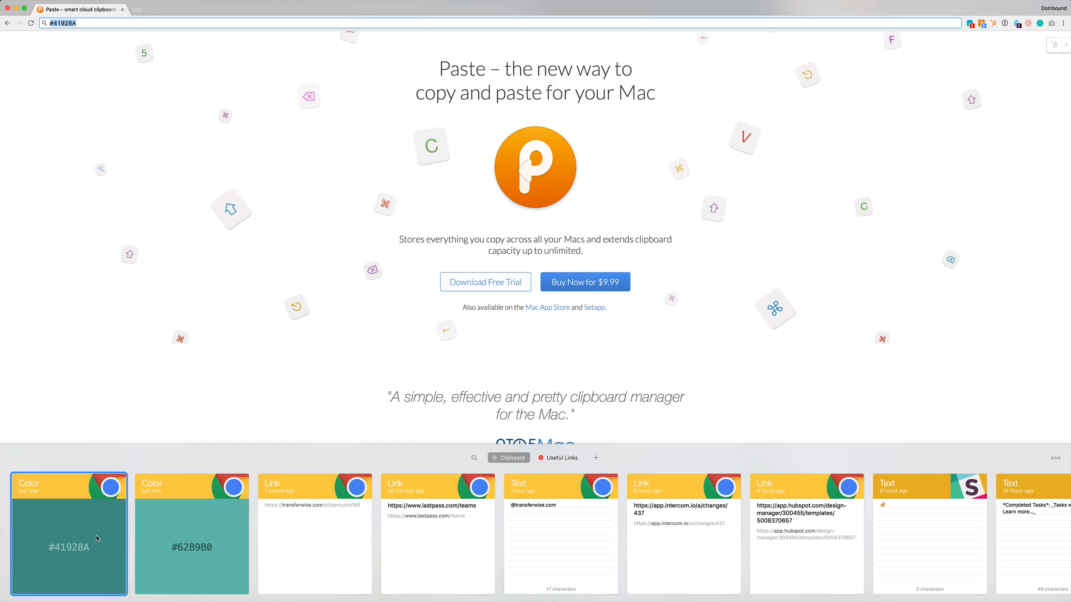
{"action": "mouse_move", "coordinate": [227, 553]}
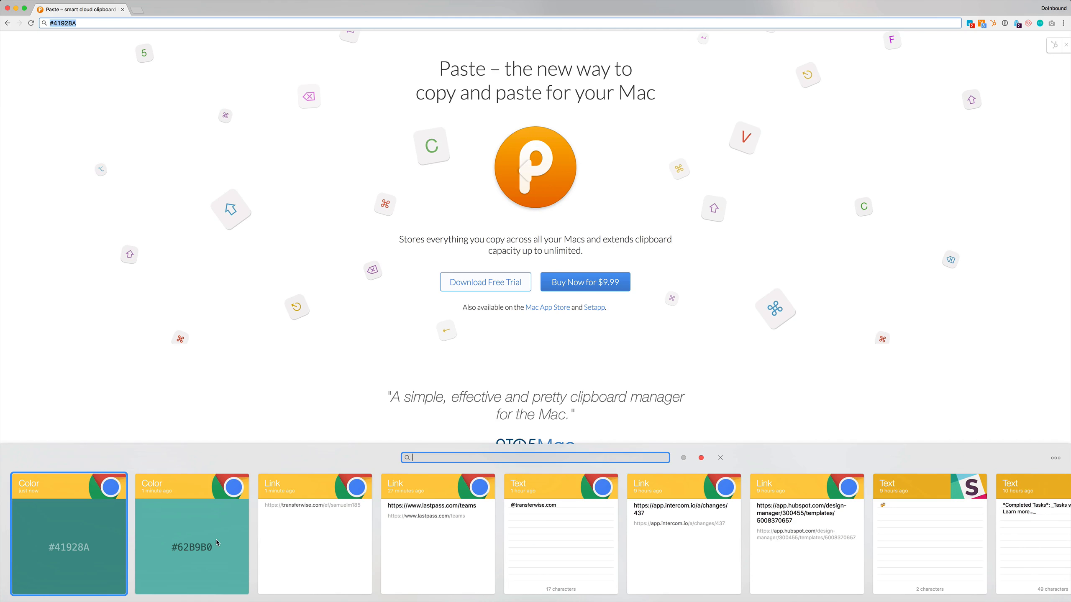
{"action": "left_click", "coordinate": [720, 457]}
{"action": "type", "text": "a"}
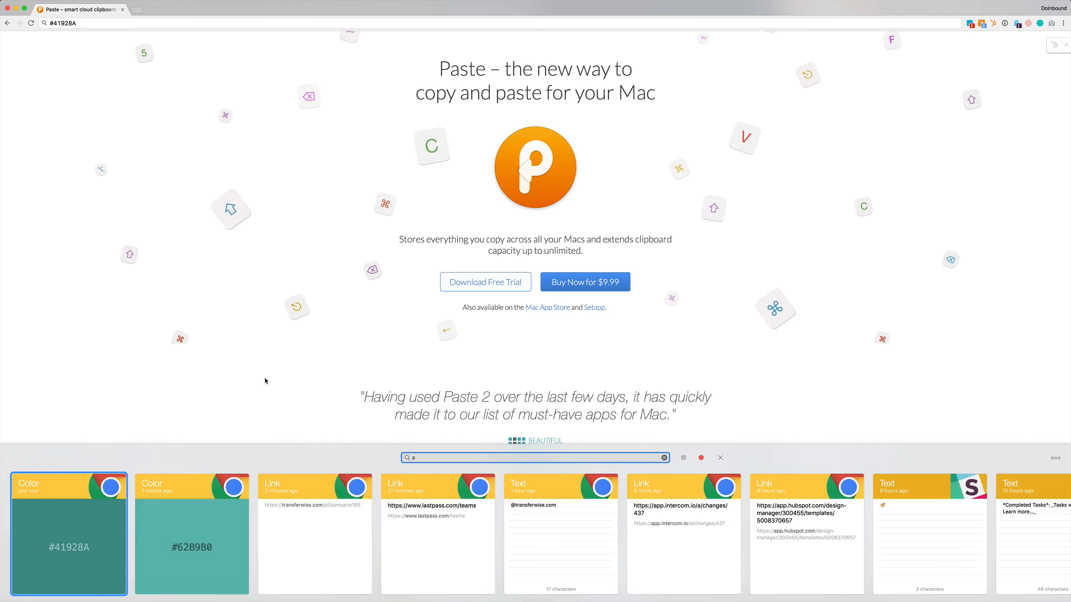
{"action": "left_click", "coordinate": [664, 457]}
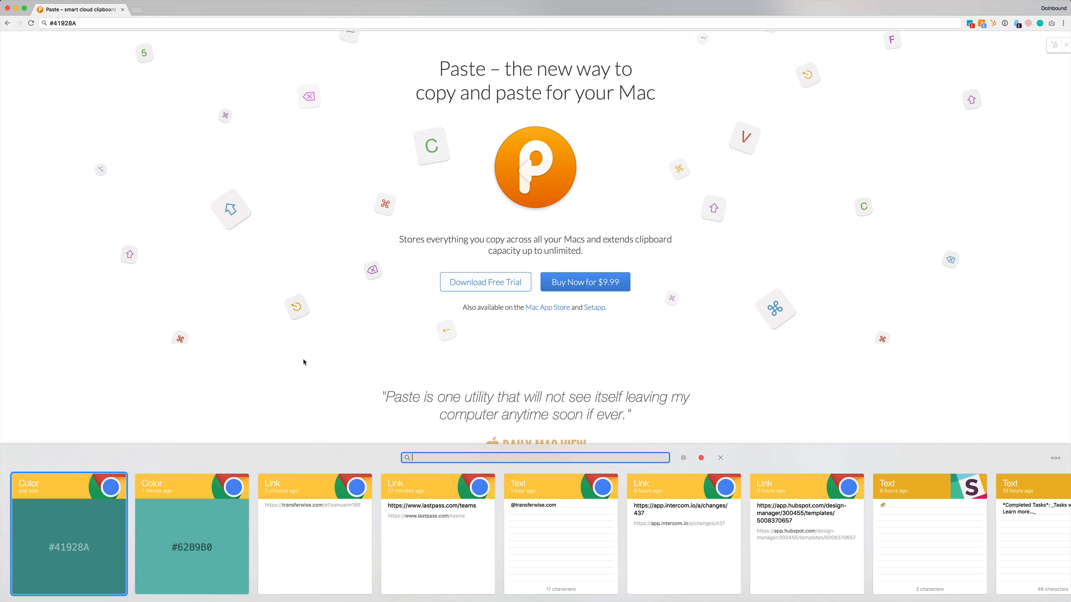
{"action": "mouse_move", "coordinate": [443, 445]}
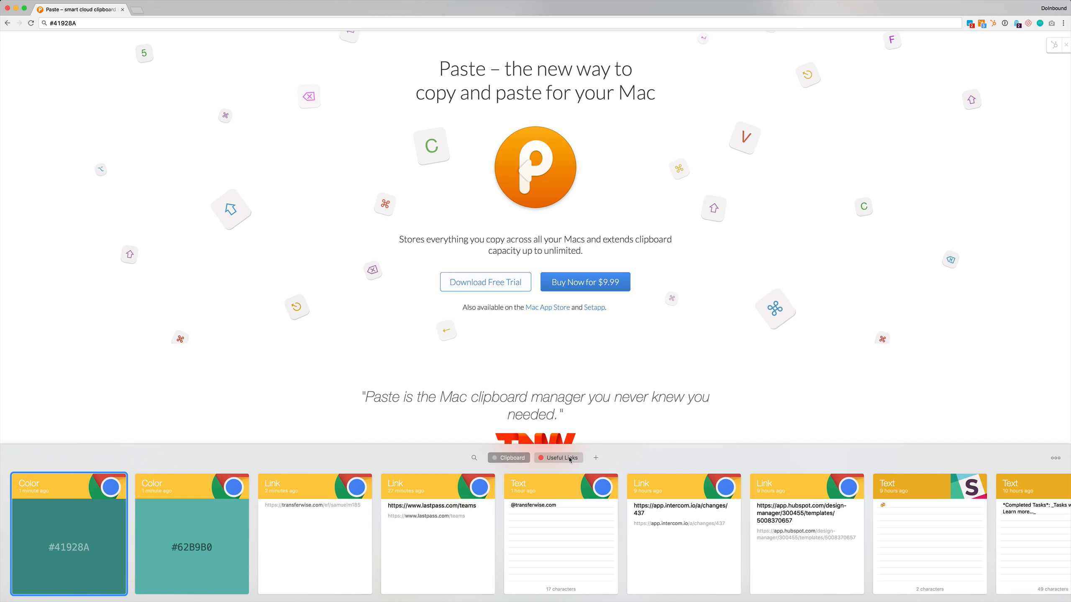
{"action": "right_click", "coordinate": [345, 513]}
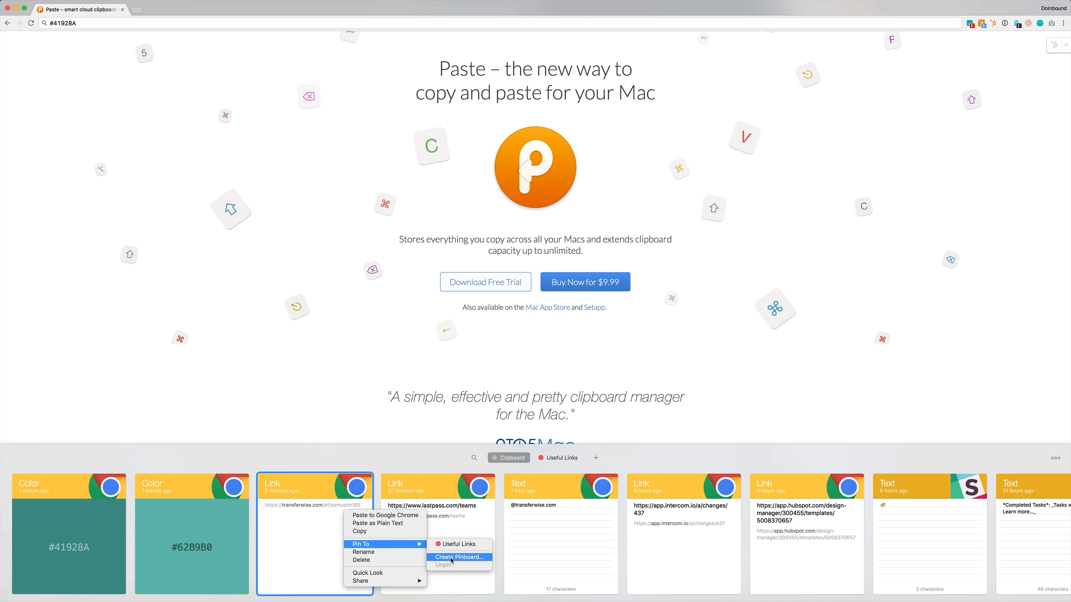
{"action": "mouse_move", "coordinate": [400, 525]}
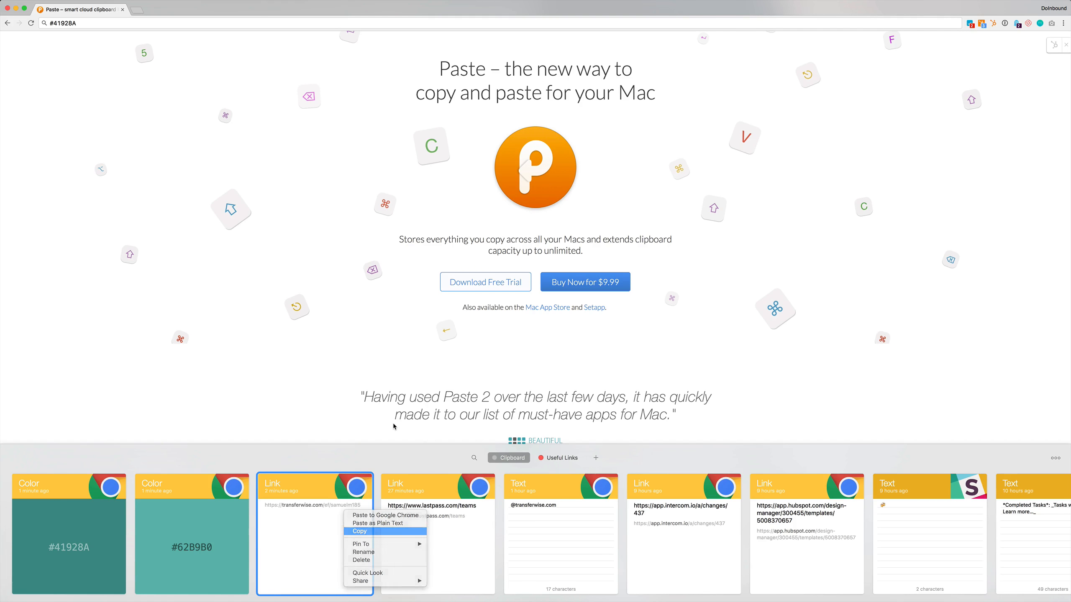
{"action": "left_click", "coordinate": [359, 532]}
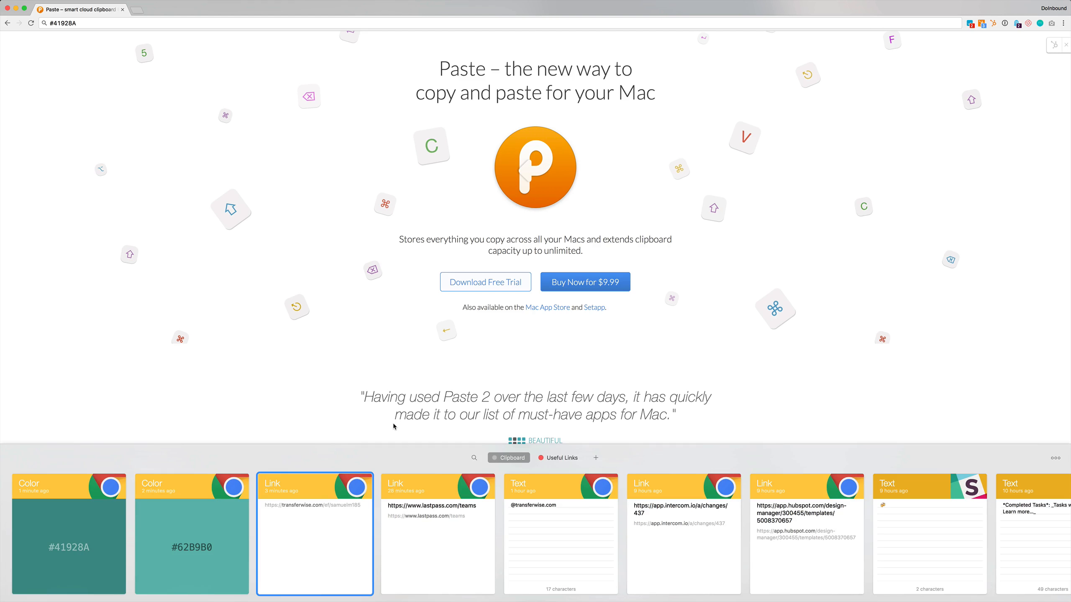